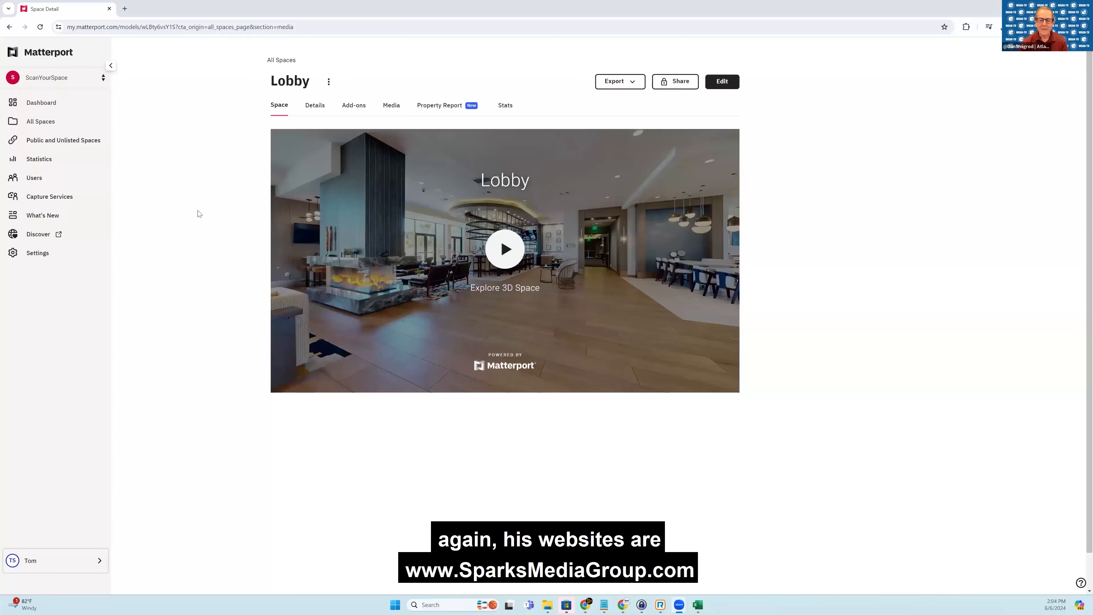
mouse_move(249, 47)
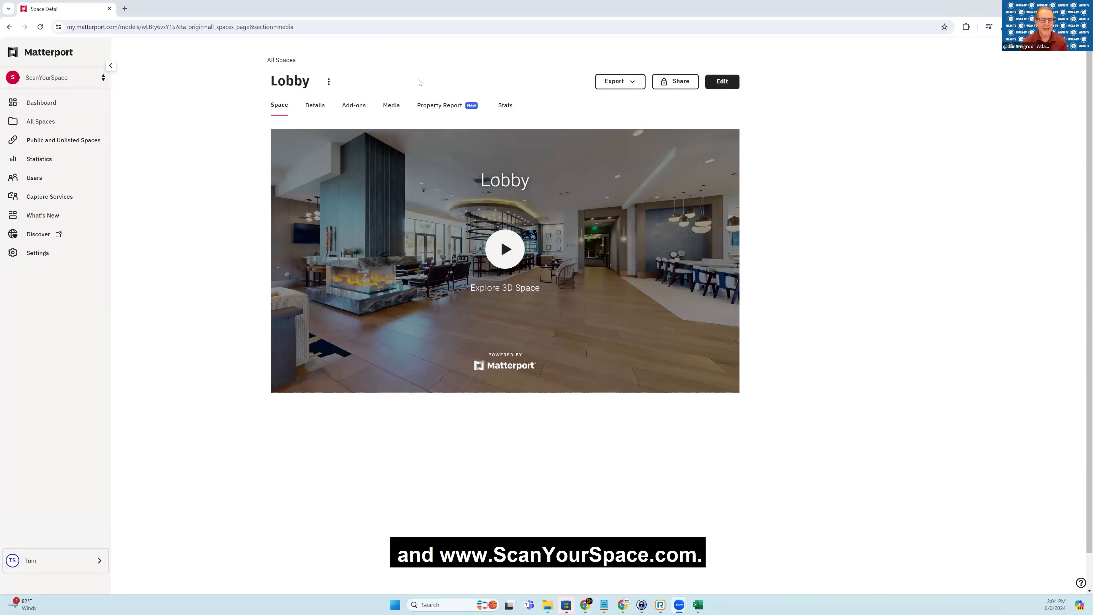
mouse_move(439, 106)
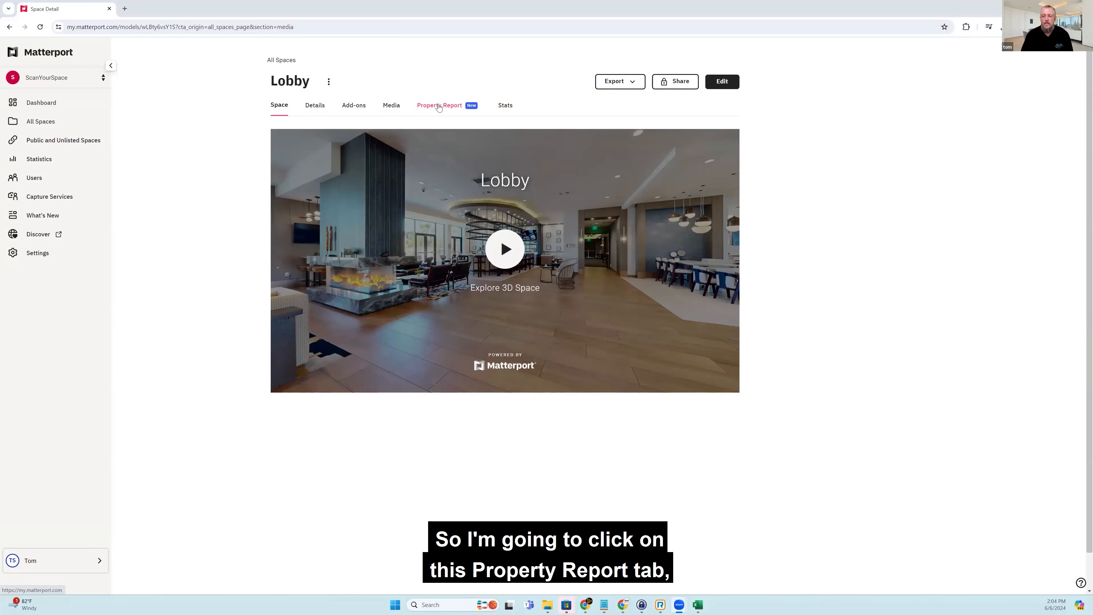
- View the Lobby Property Report's floor plan layout and indoor dimensions table with room areas like 1,817 and 257 sq. ft
click(439, 105)
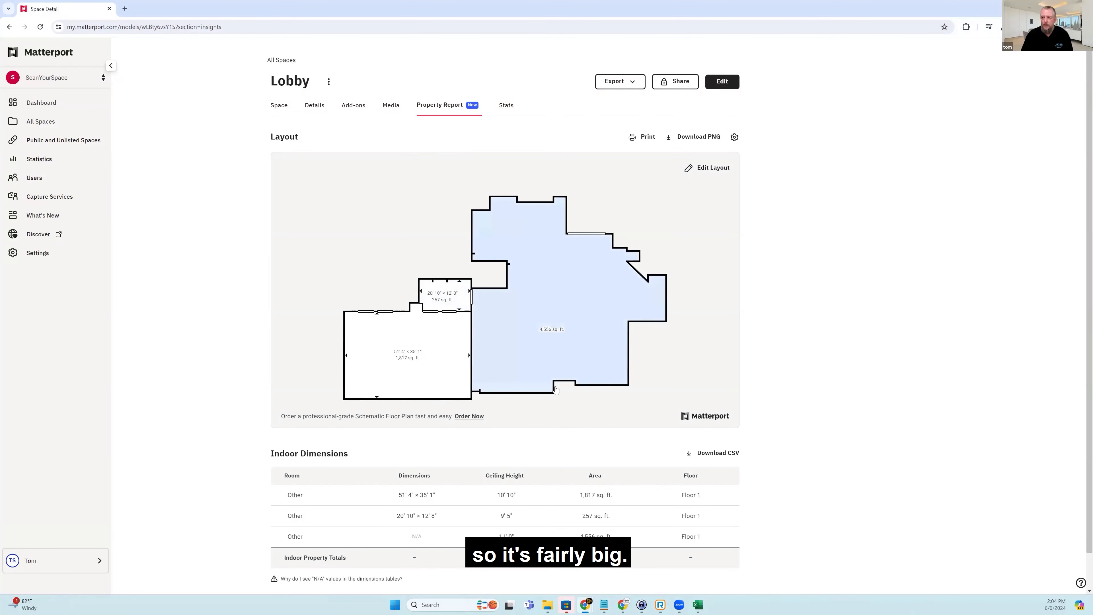
scroll(down, 3)
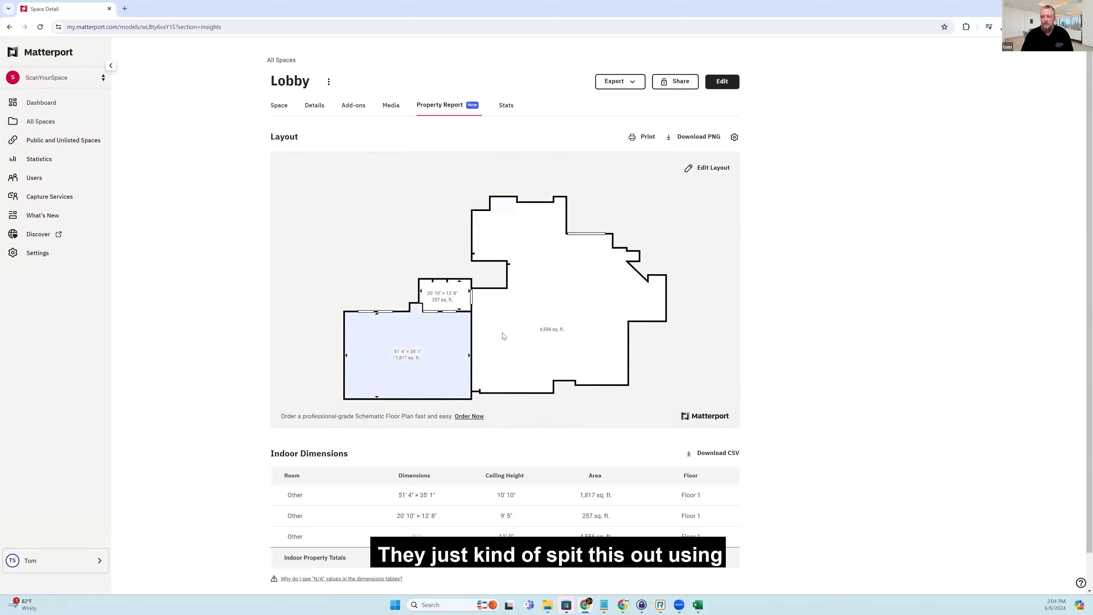
mouse_move(383, 304)
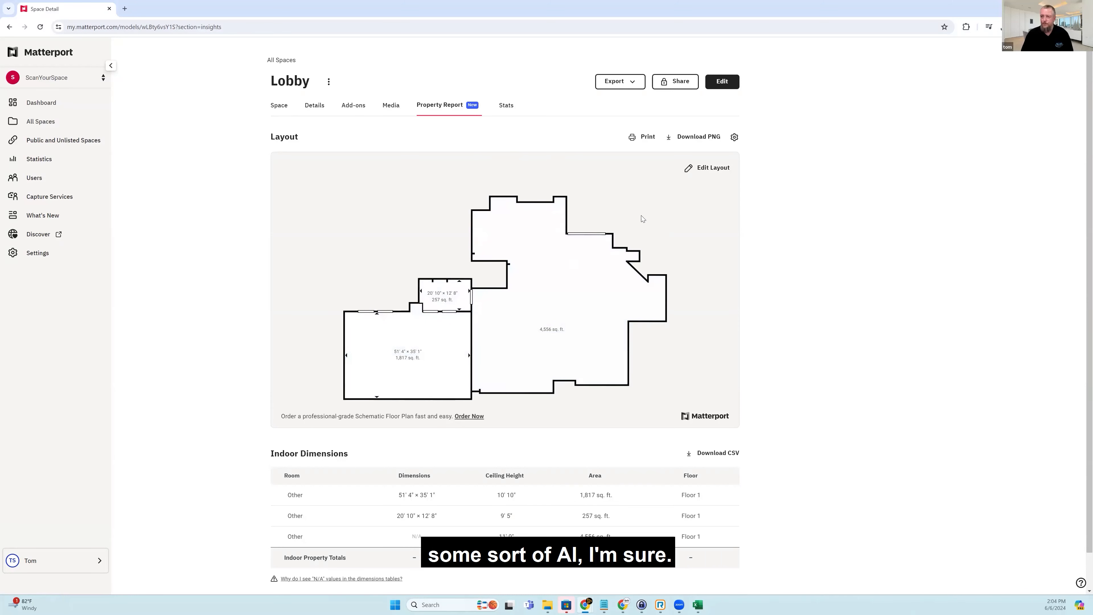
click(565, 330)
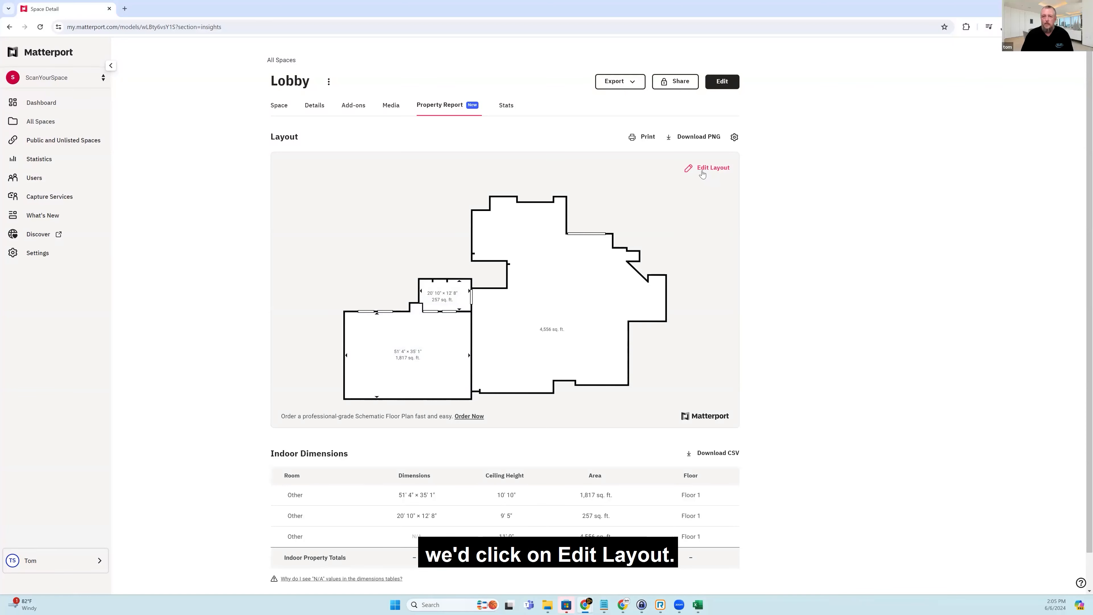
click(390, 105)
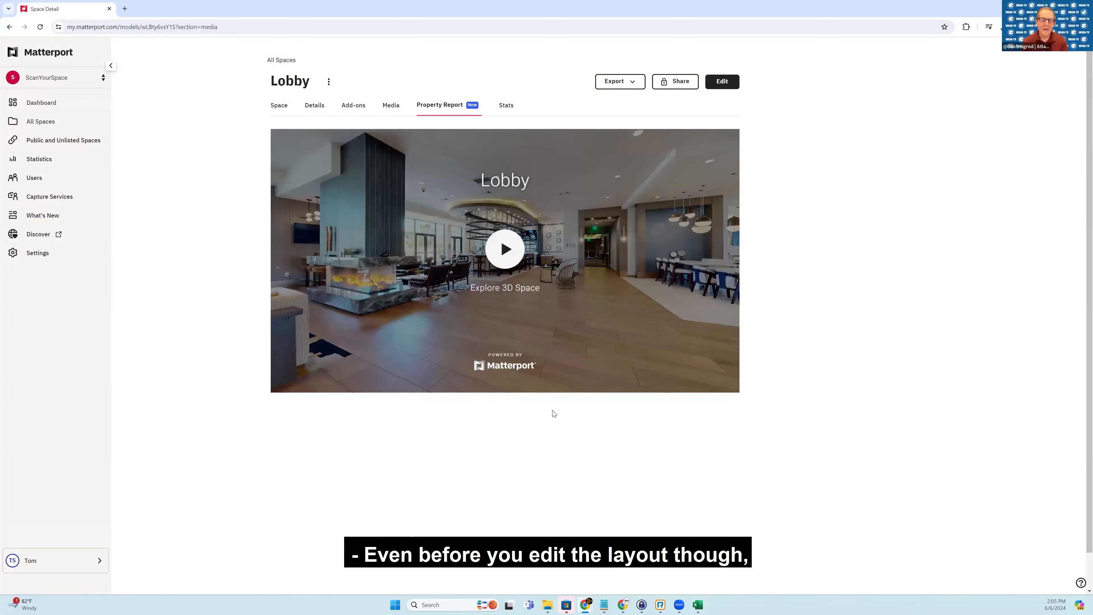
click(504, 248)
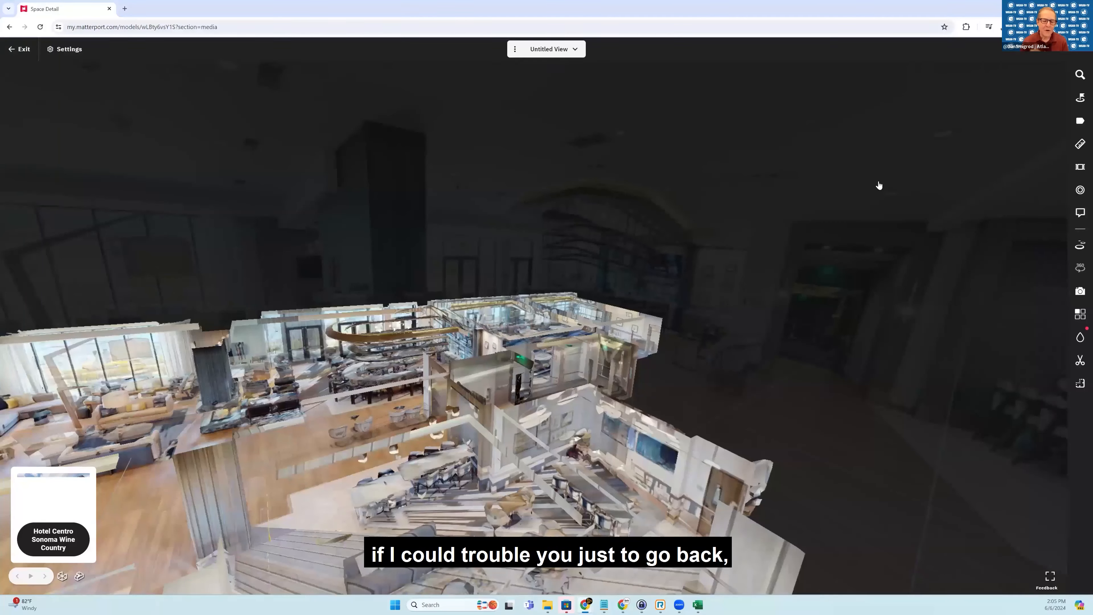
click(19, 49)
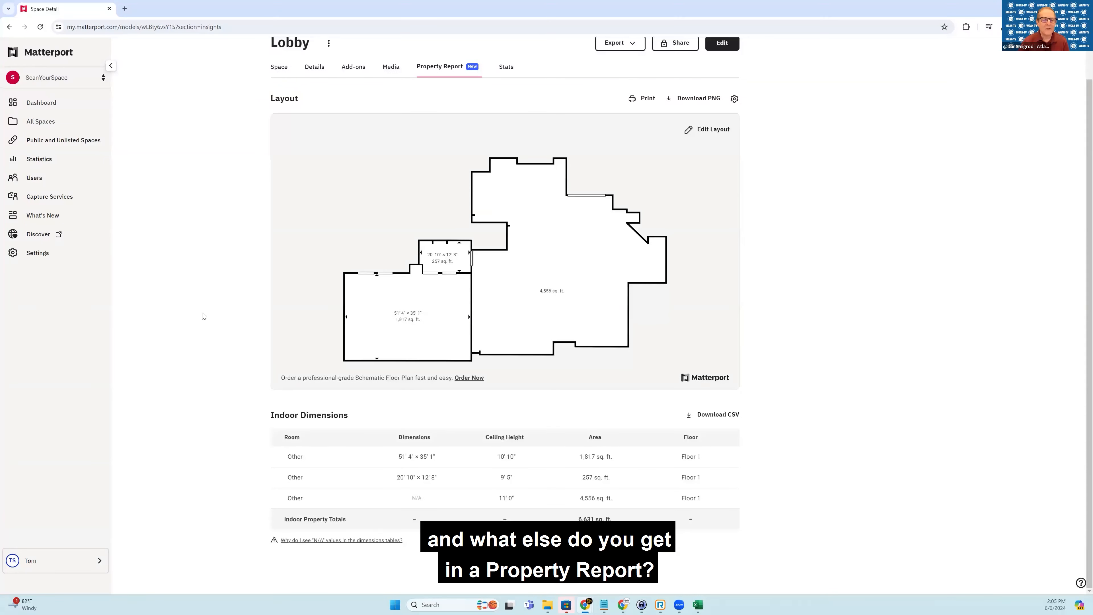
scroll(up, 3)
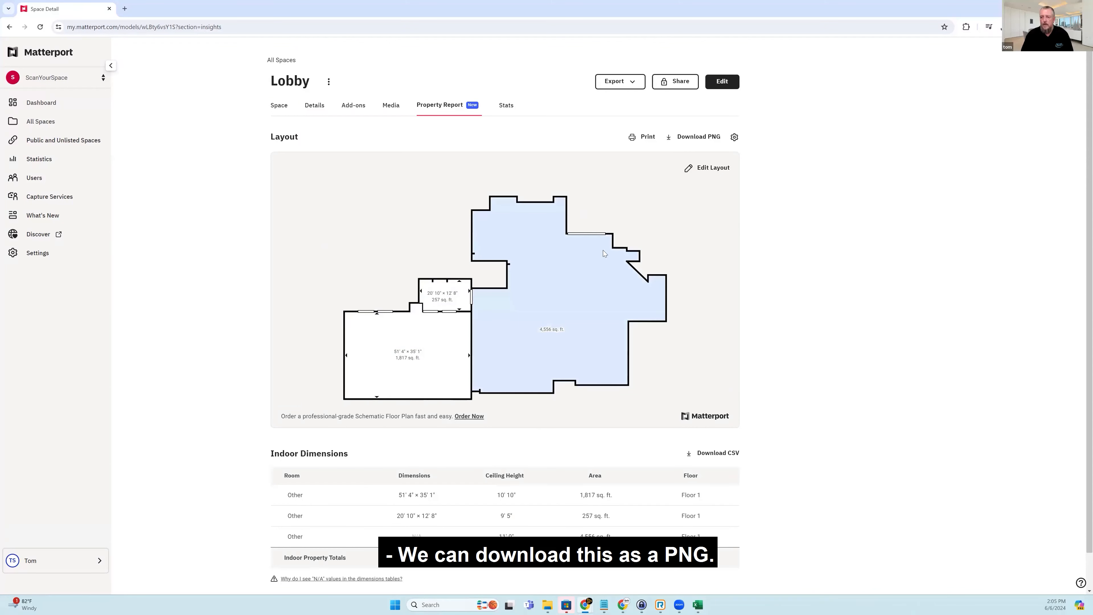
scroll(down, 3)
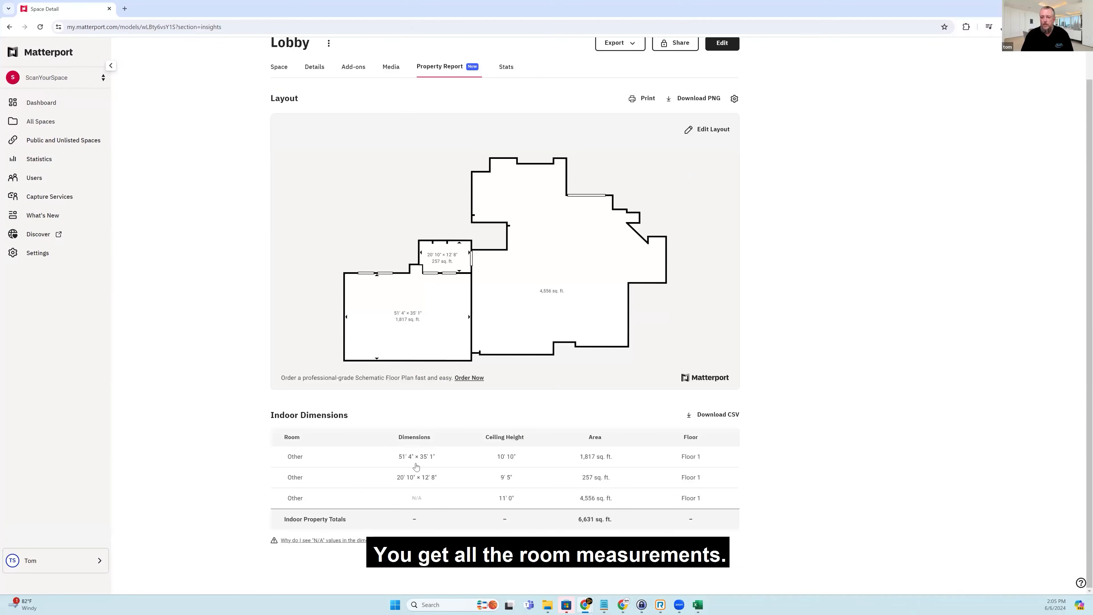
mouse_move(702, 419)
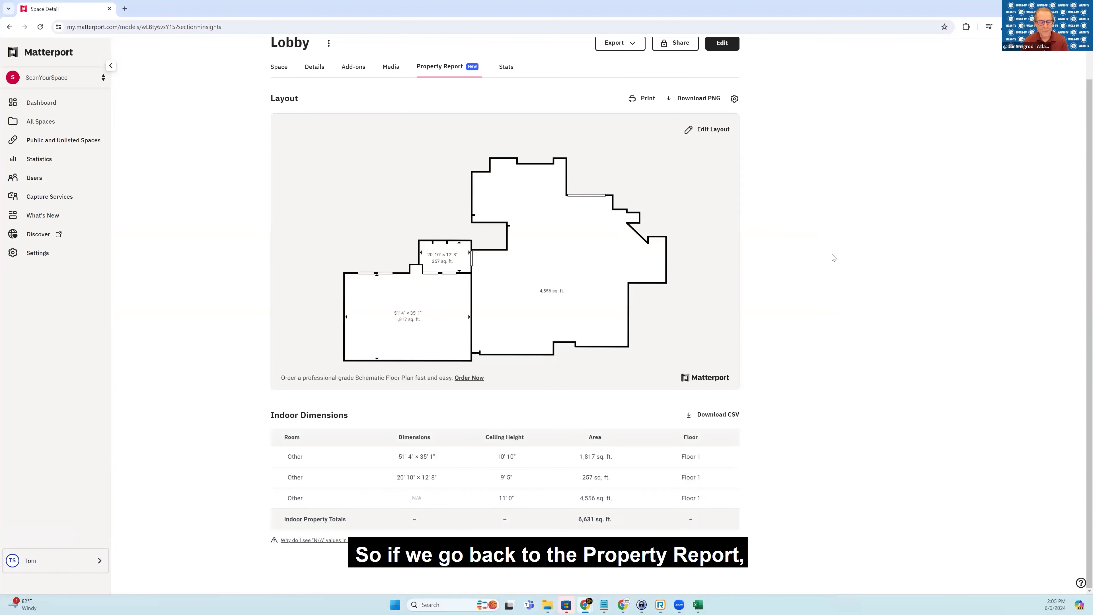
mouse_move(819, 307)
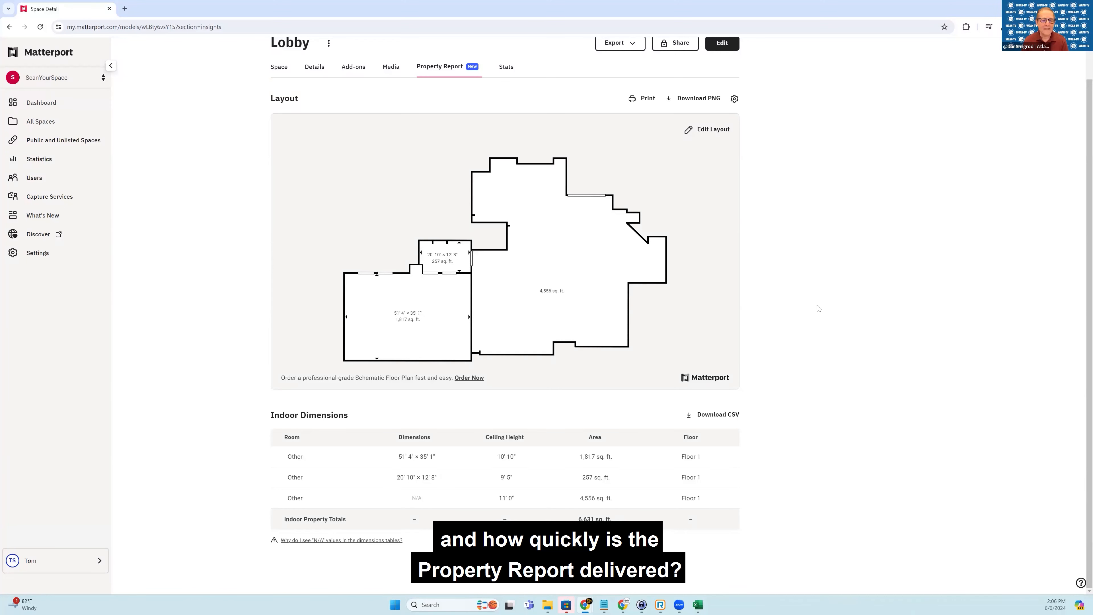
mouse_move(476, 373)
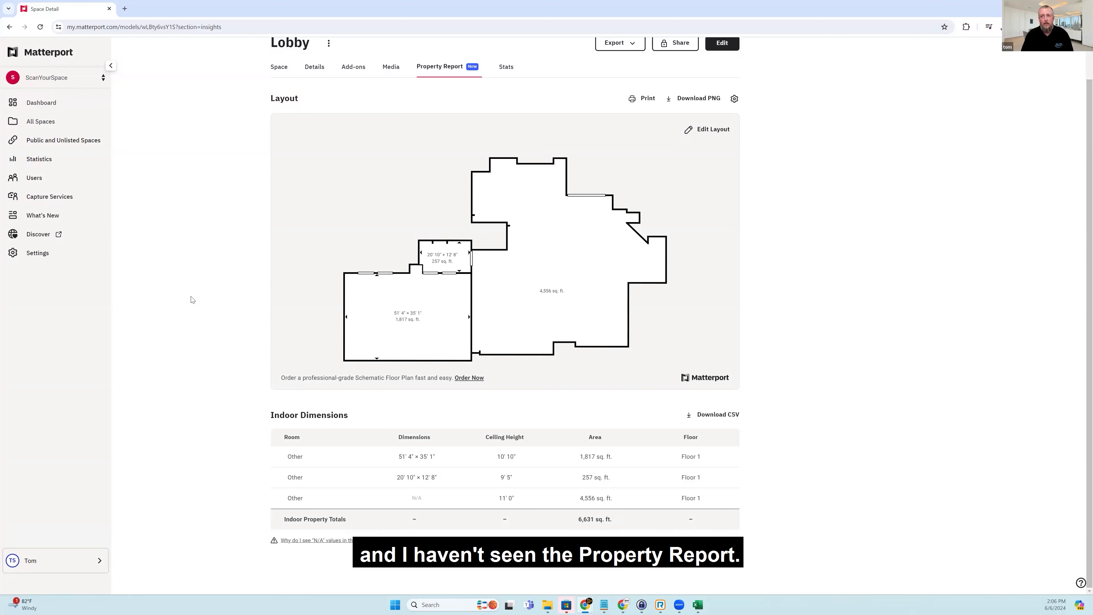
mouse_move(425, 104)
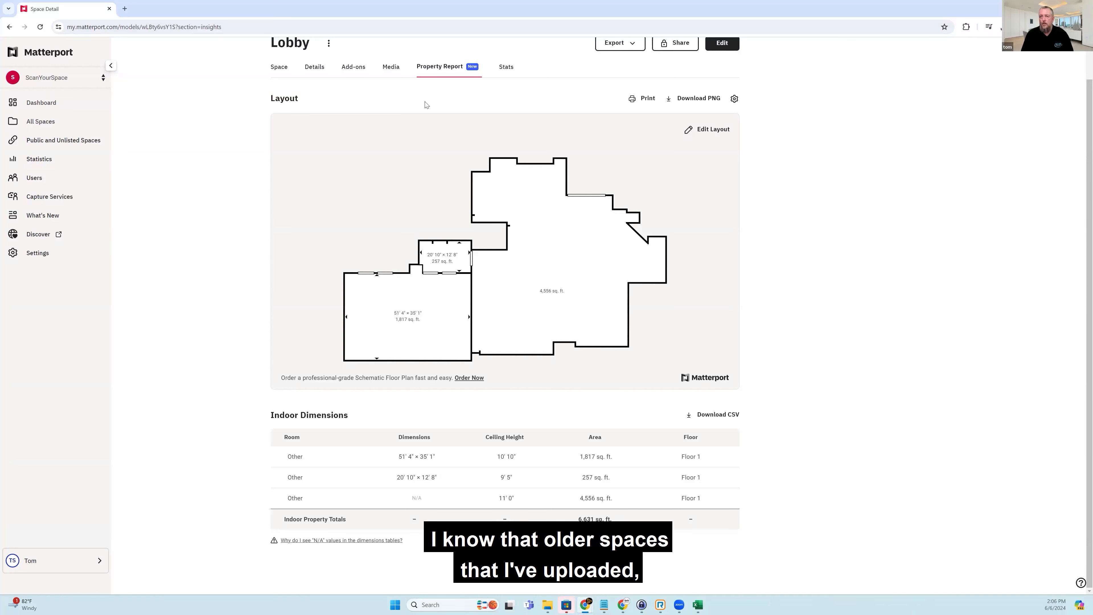
mouse_move(313, 66)
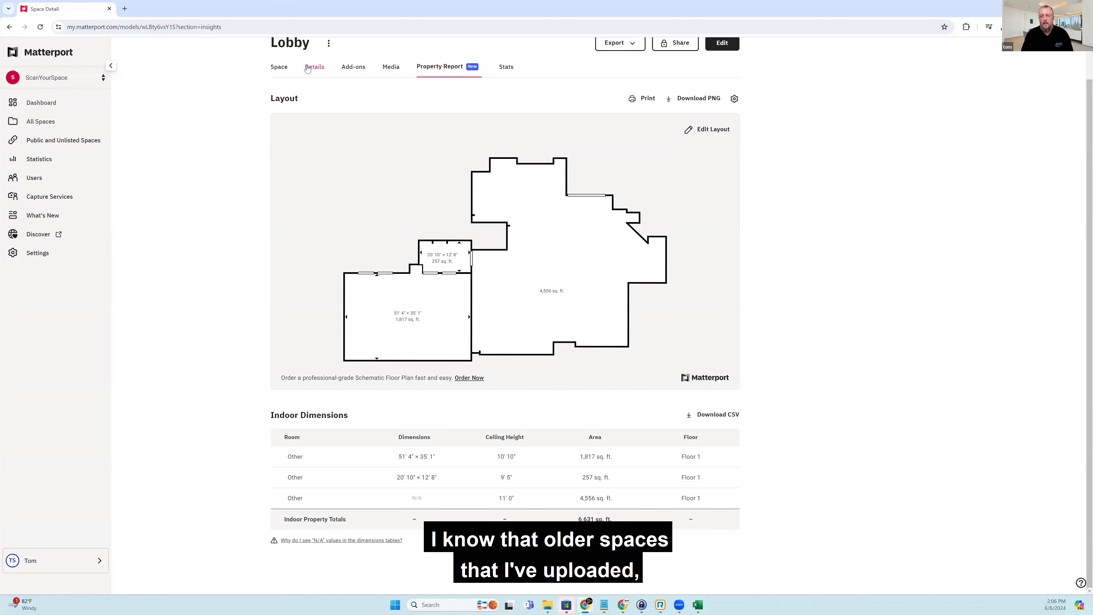
mouse_move(381, 84)
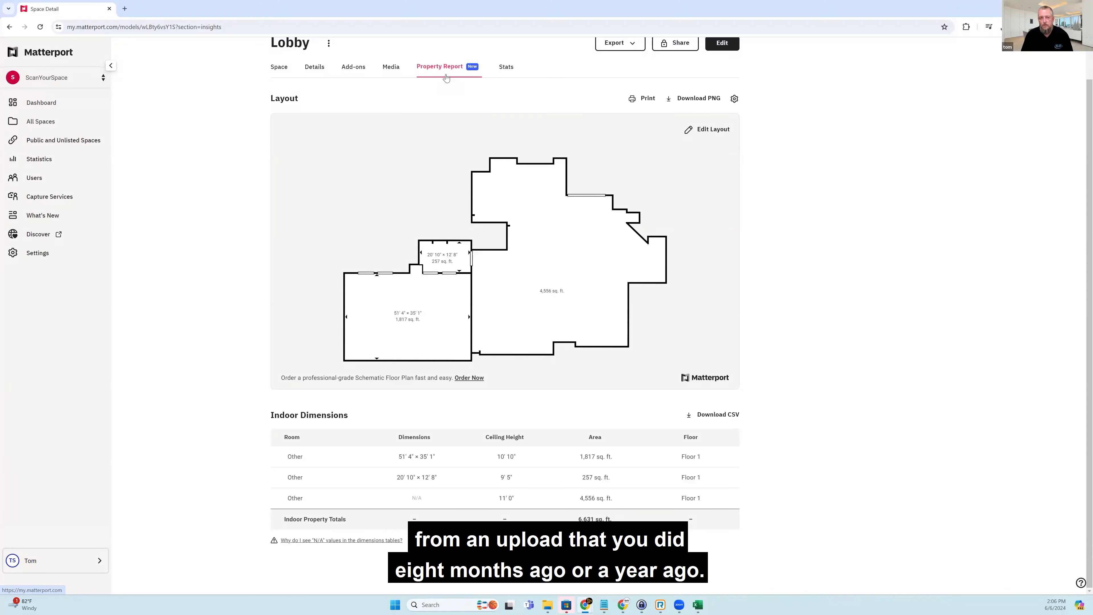
mouse_move(453, 318)
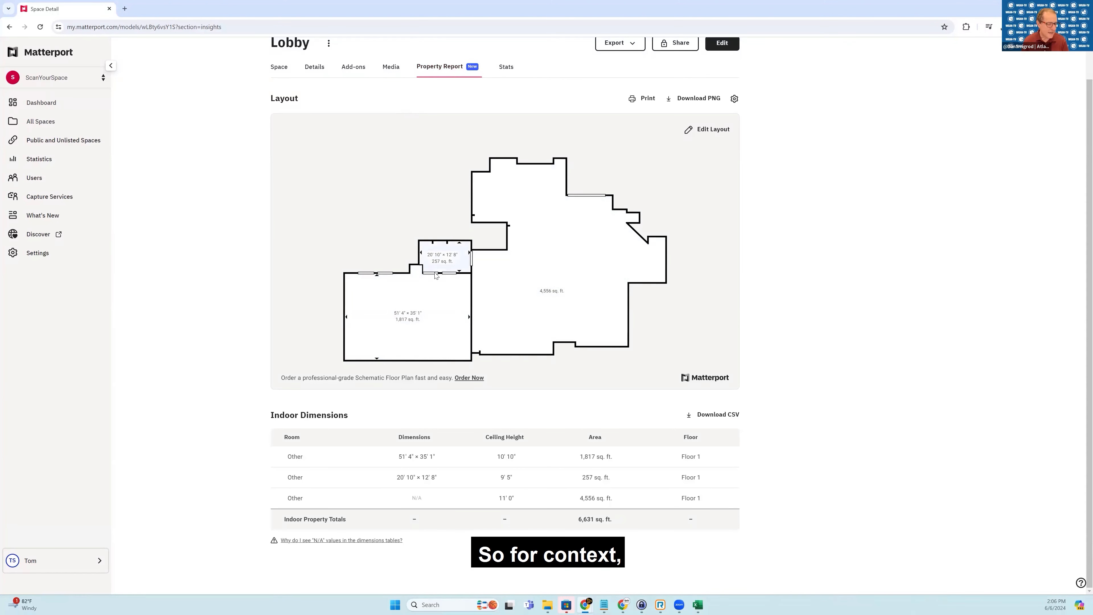
mouse_move(479, 271)
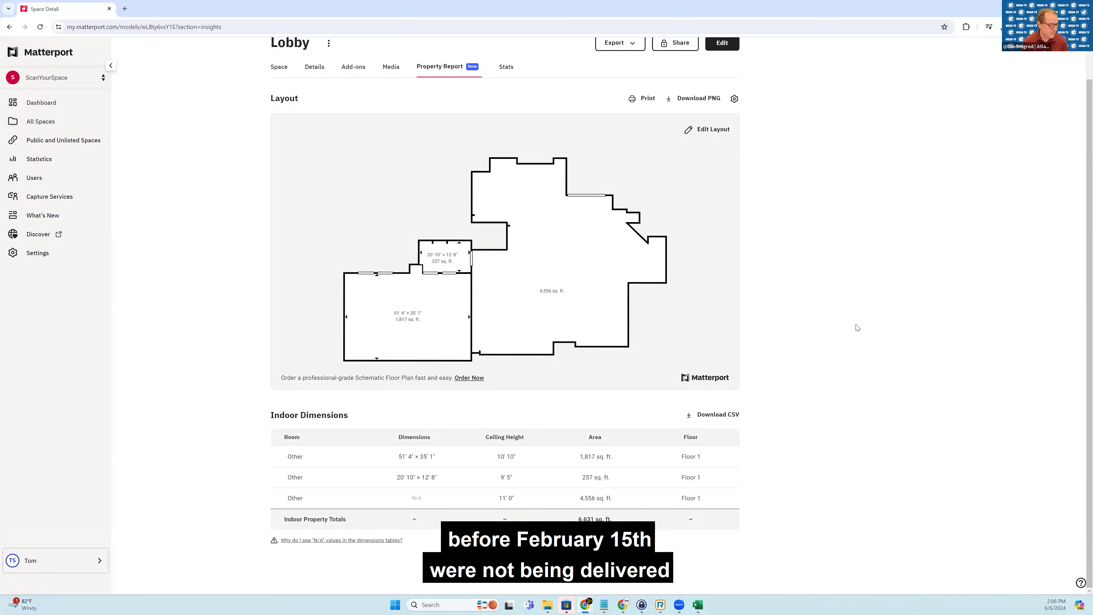
mouse_move(854, 346)
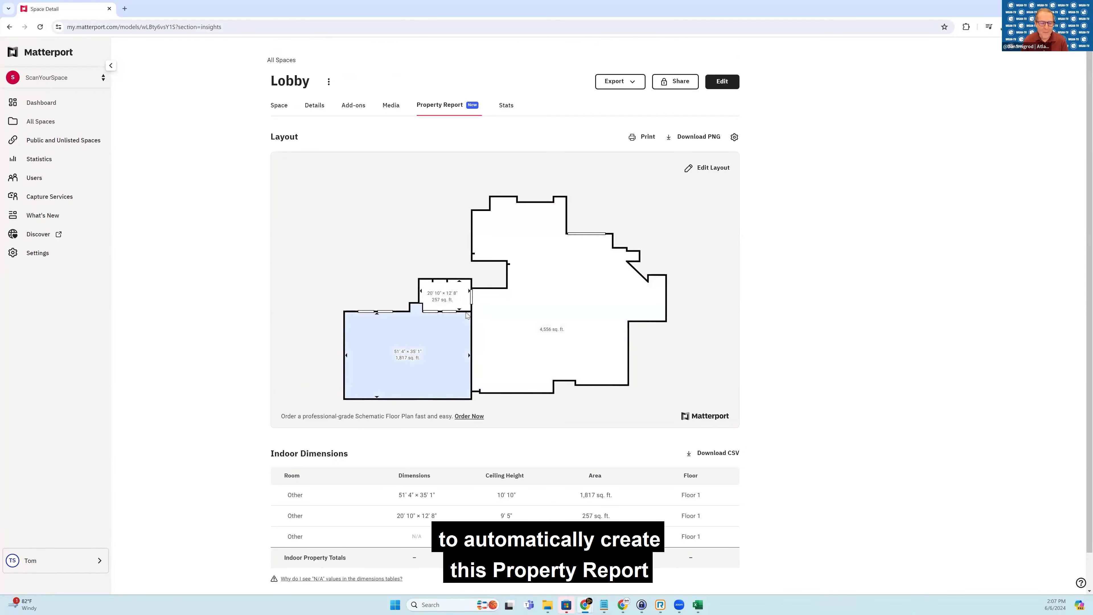
mouse_move(466, 433)
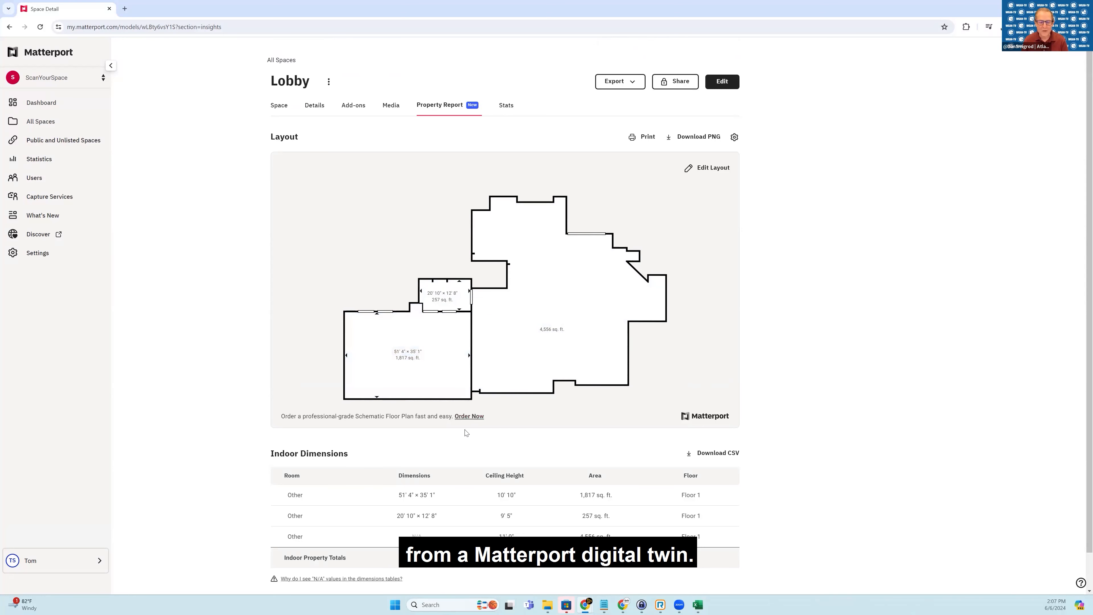
click(408, 352)
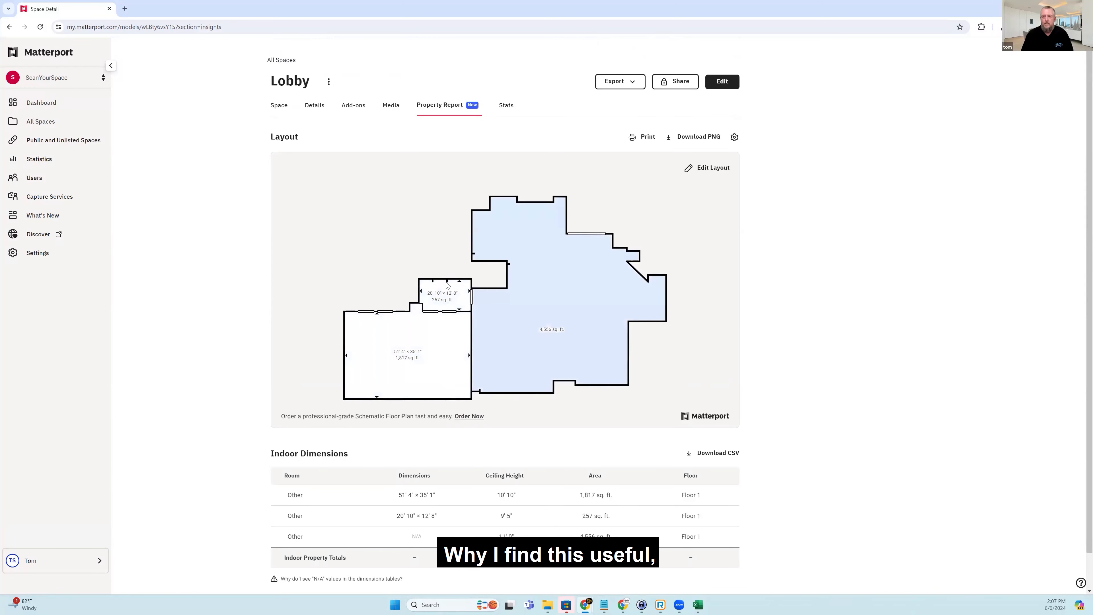
mouse_move(508, 307)
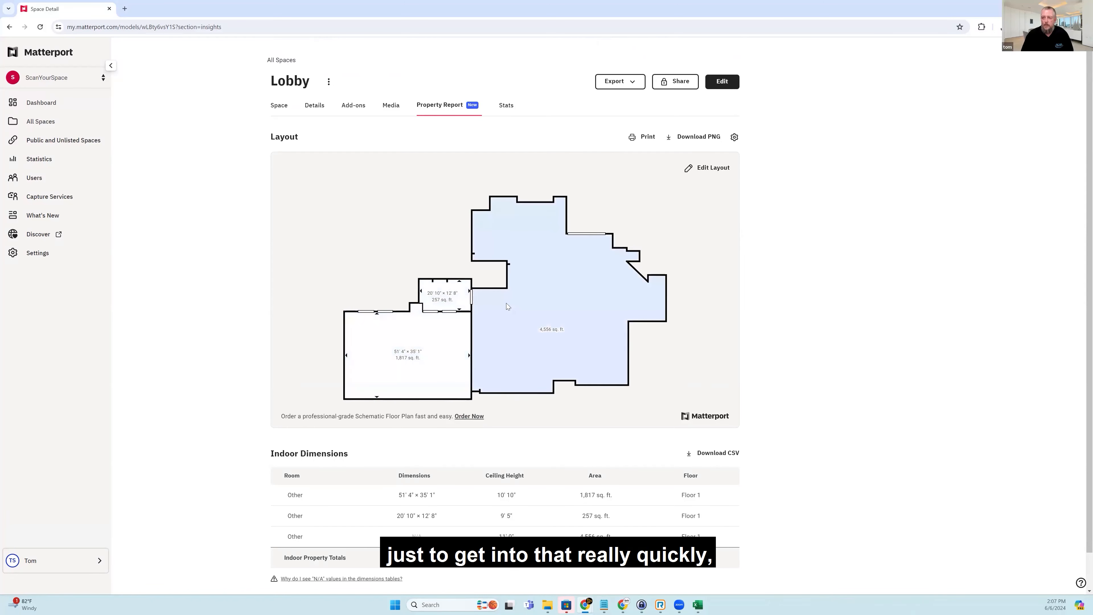
click(408, 355)
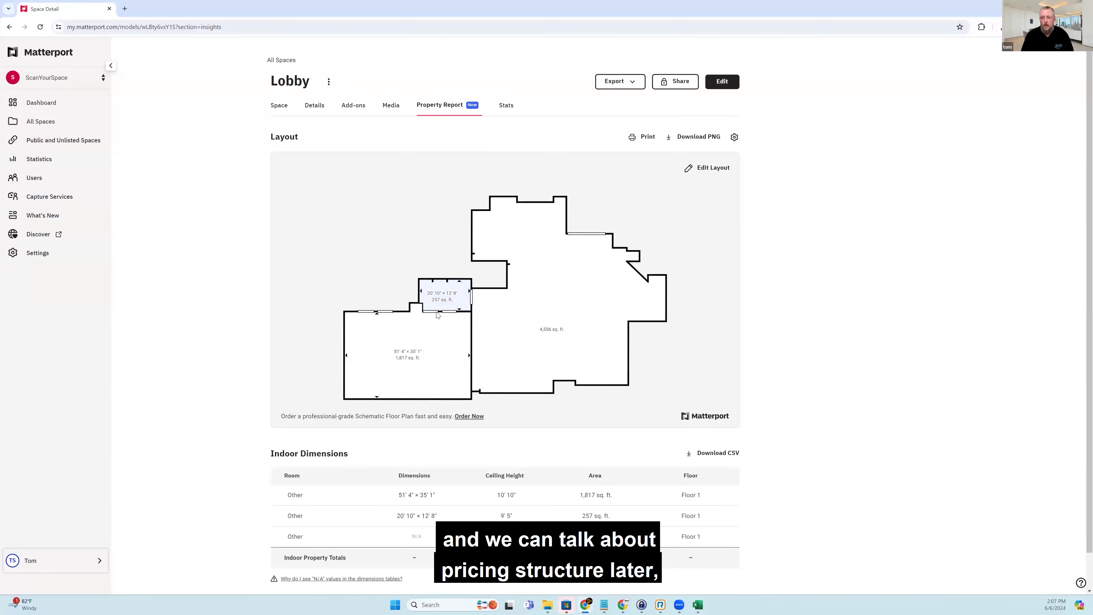
click(408, 354)
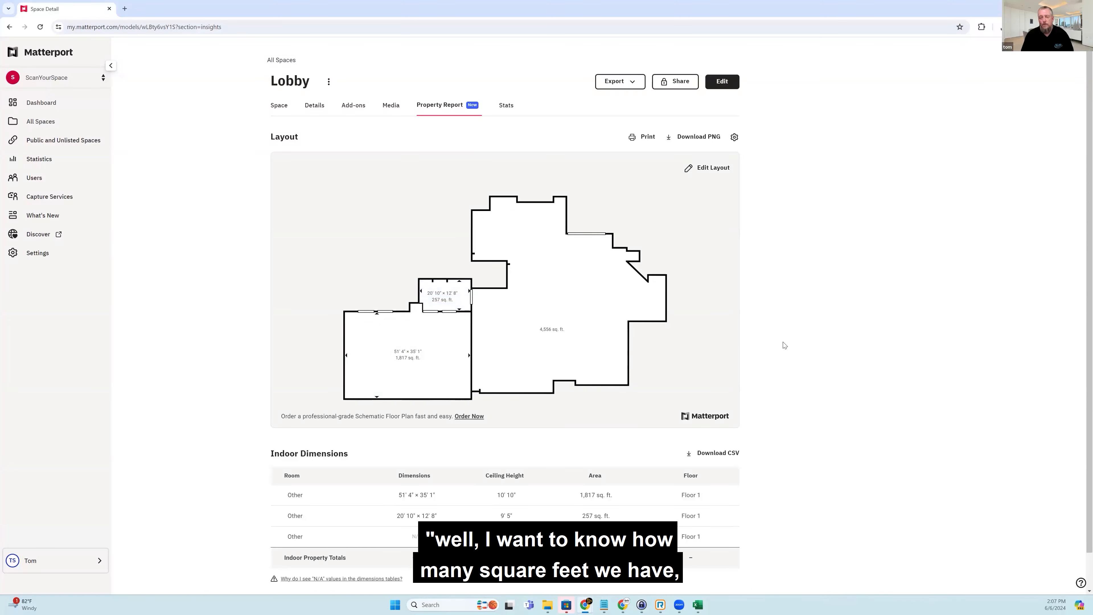
mouse_move(749, 355)
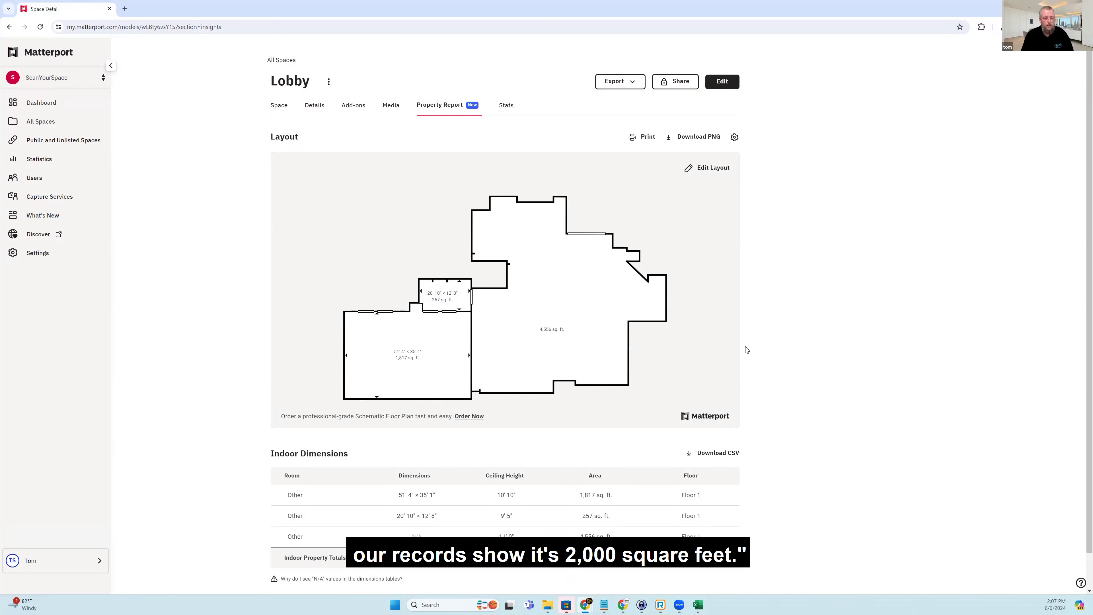
mouse_move(726, 342)
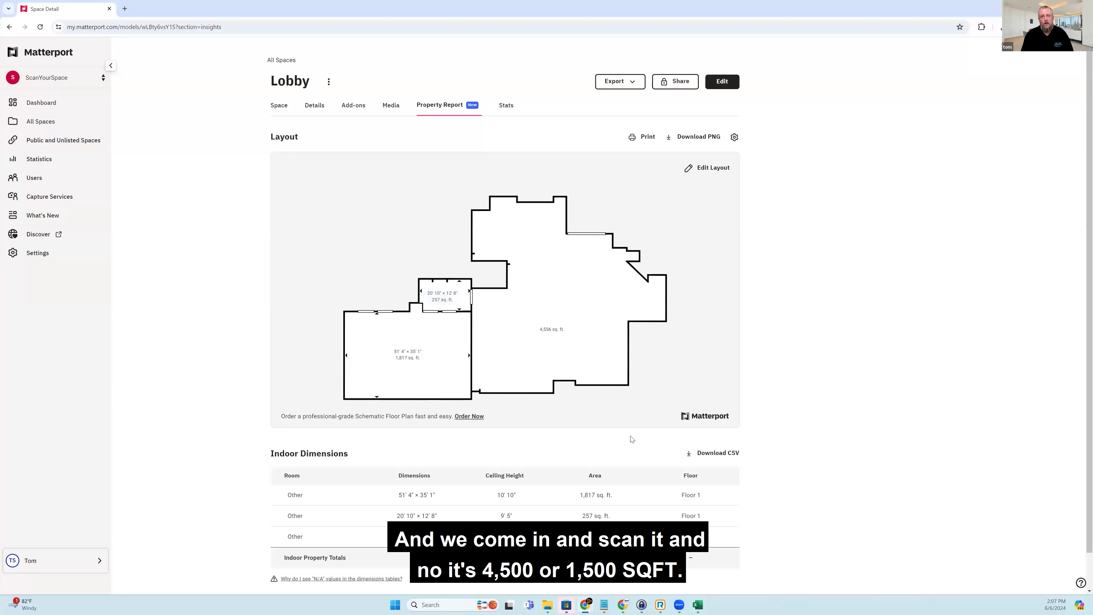
mouse_move(616, 409)
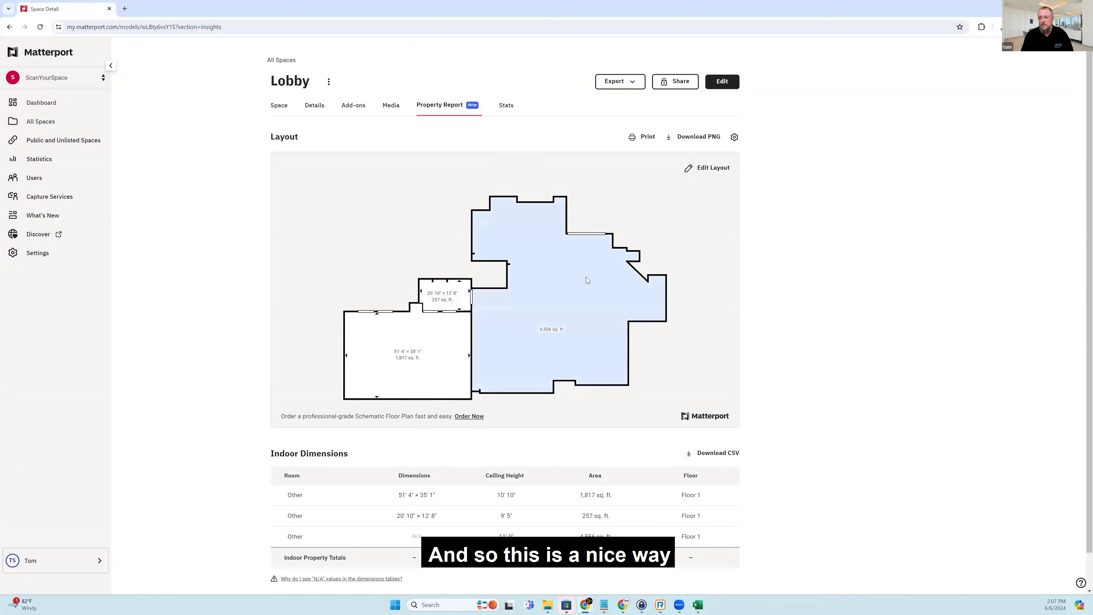
click(407, 354)
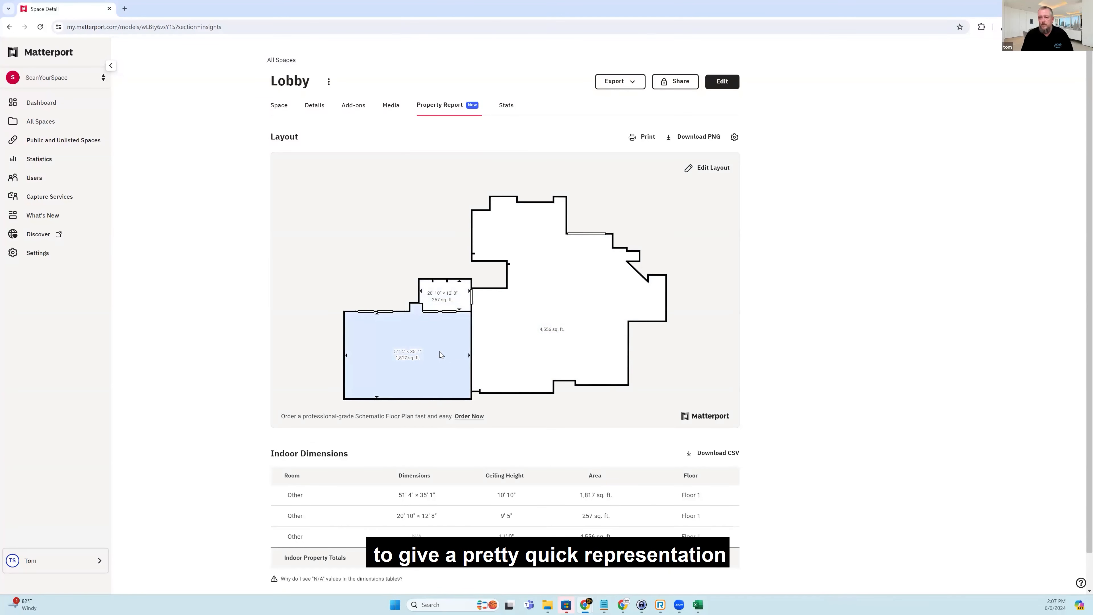
scroll(down, 3)
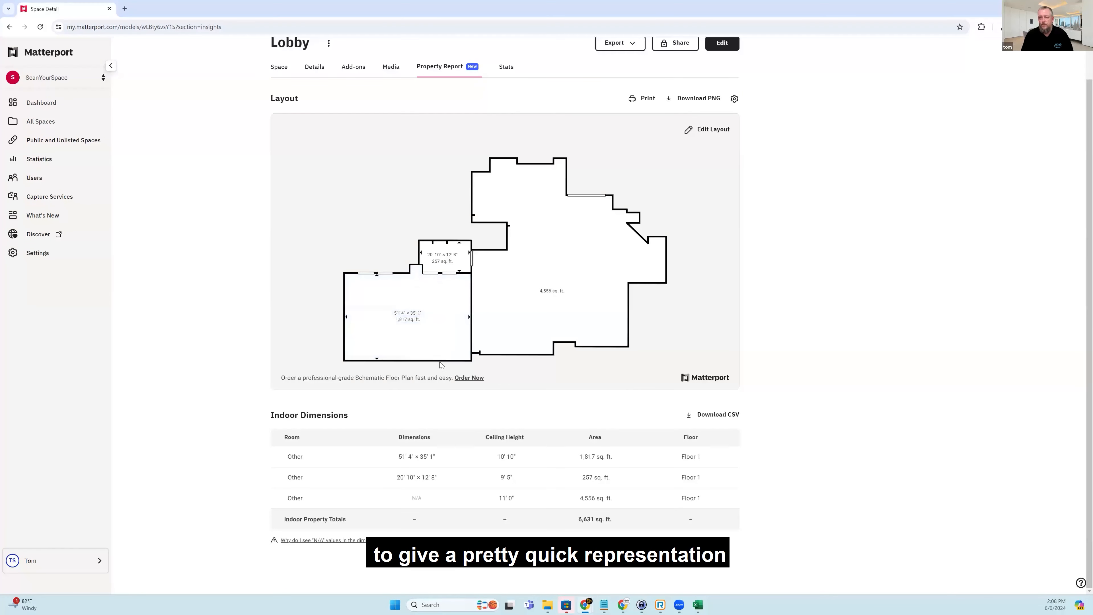
mouse_move(594, 504)
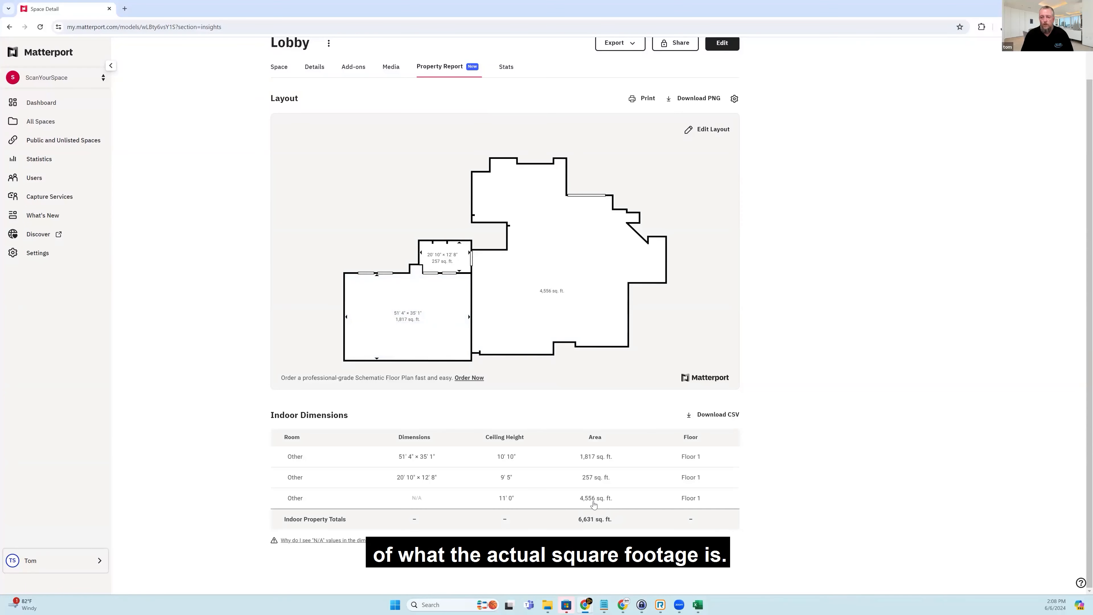
scroll(up, 3)
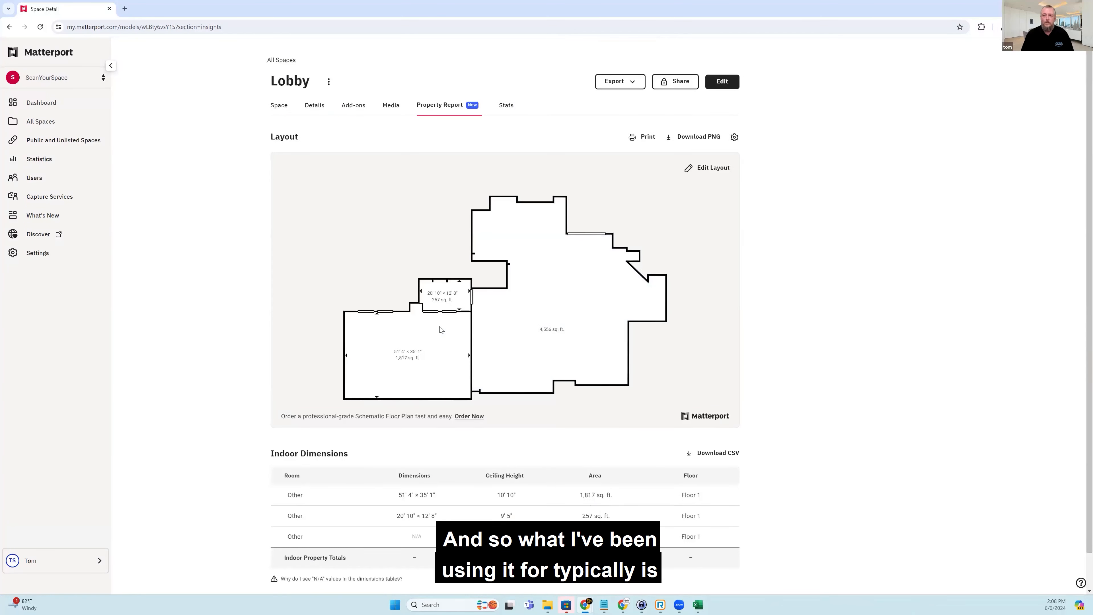
click(408, 352)
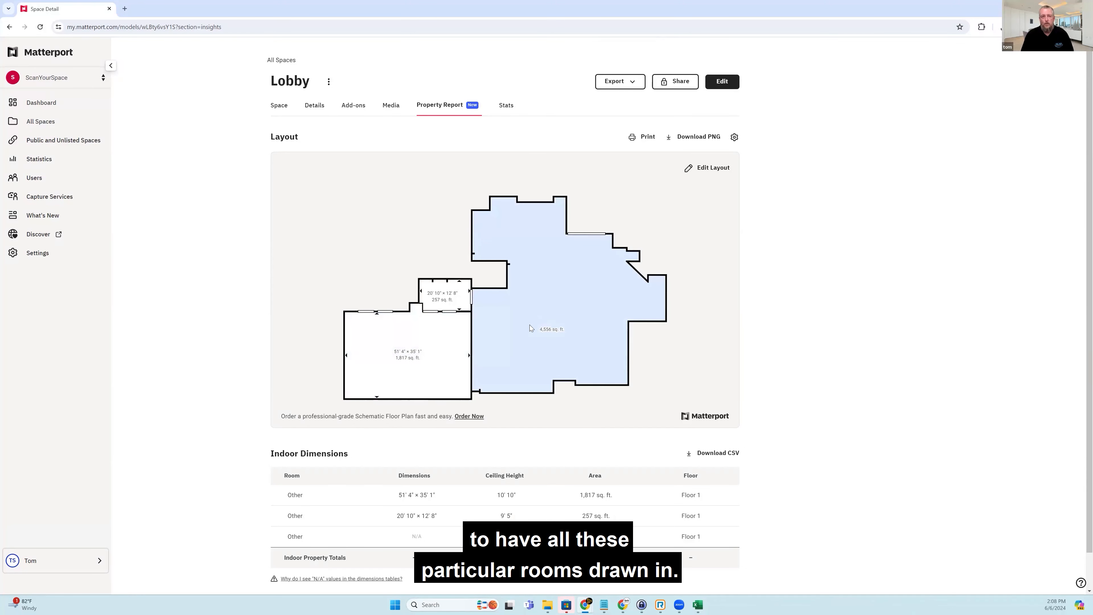
mouse_move(543, 301)
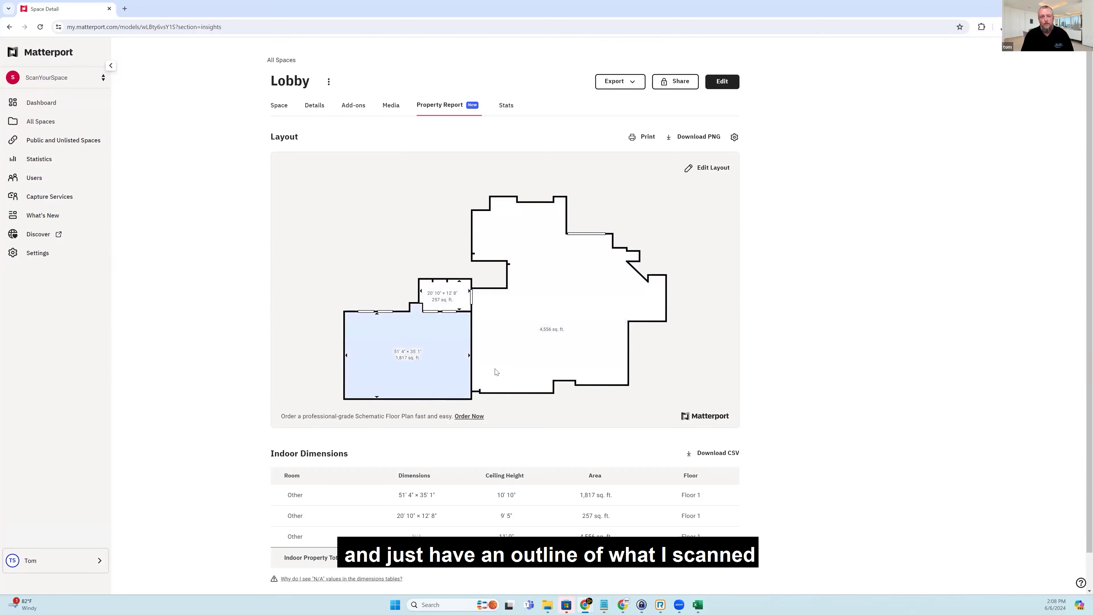
mouse_move(537, 379)
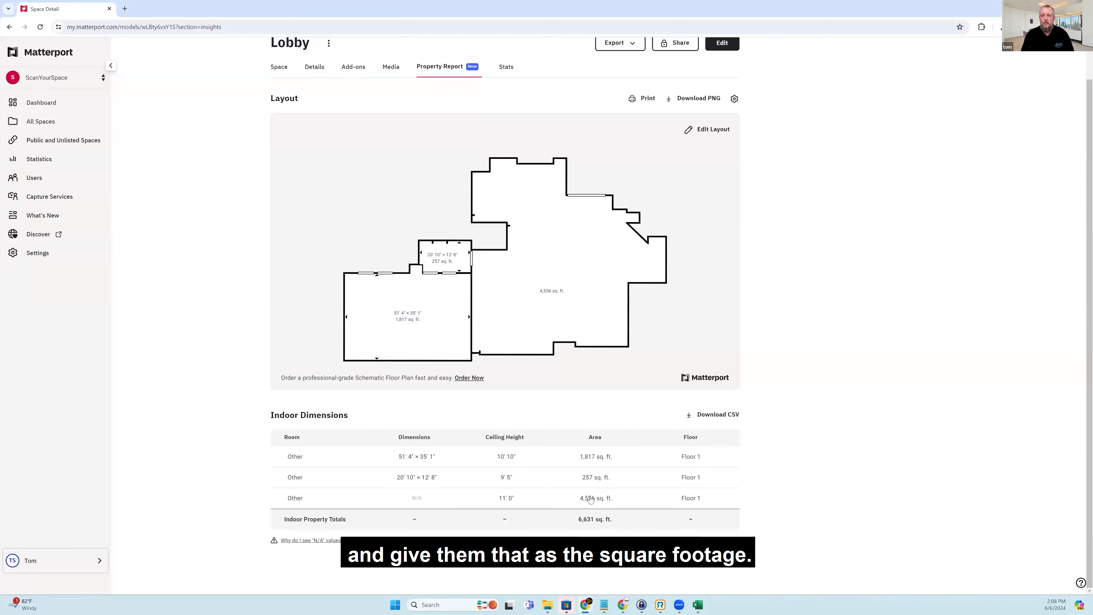
scroll(up, 3)
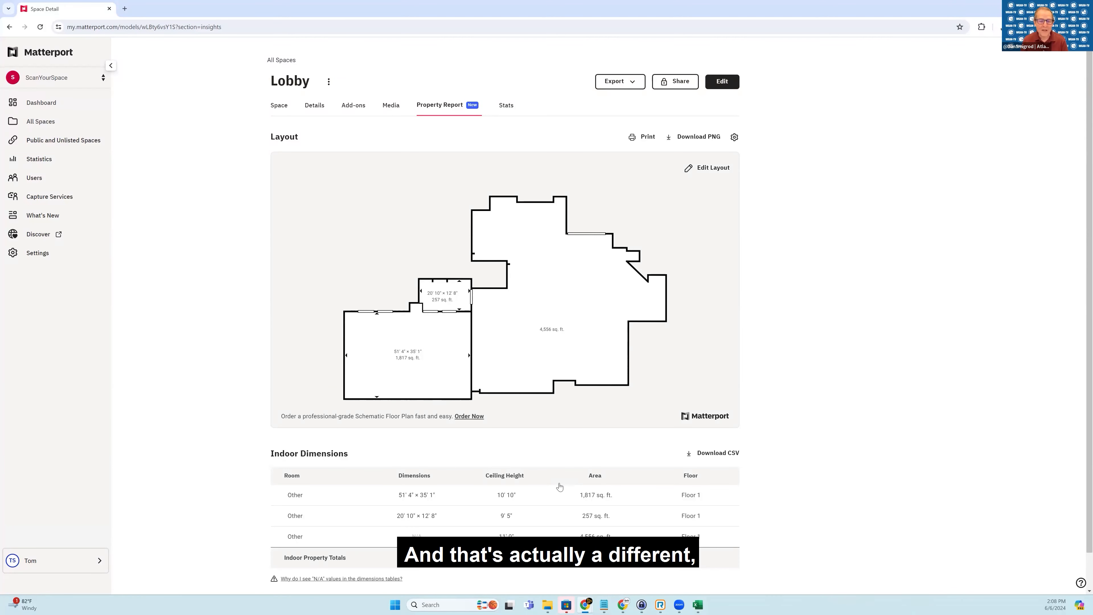
mouse_move(474, 529)
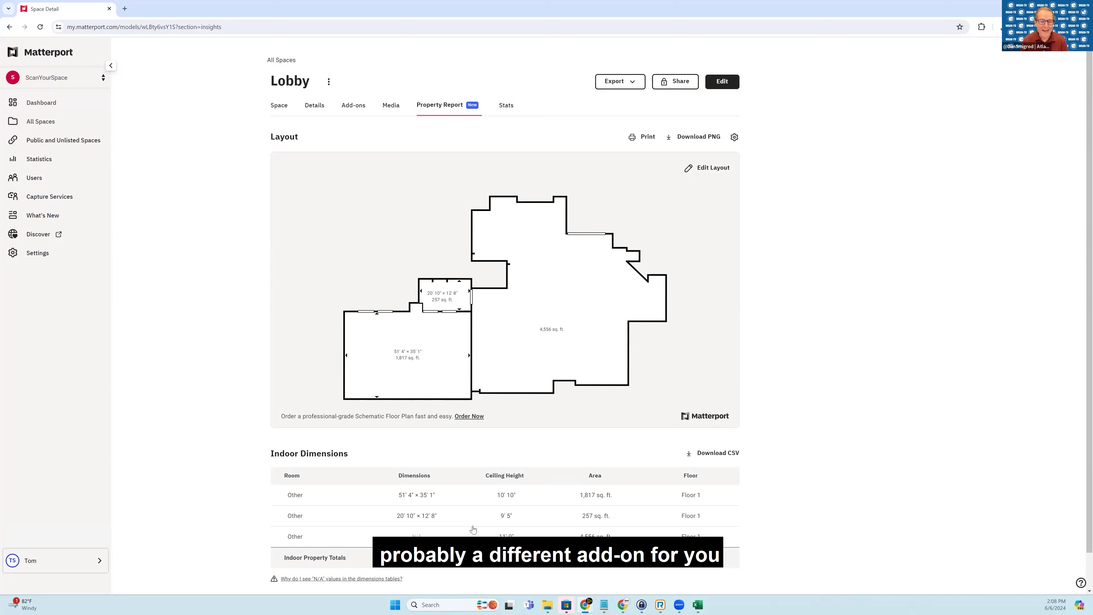